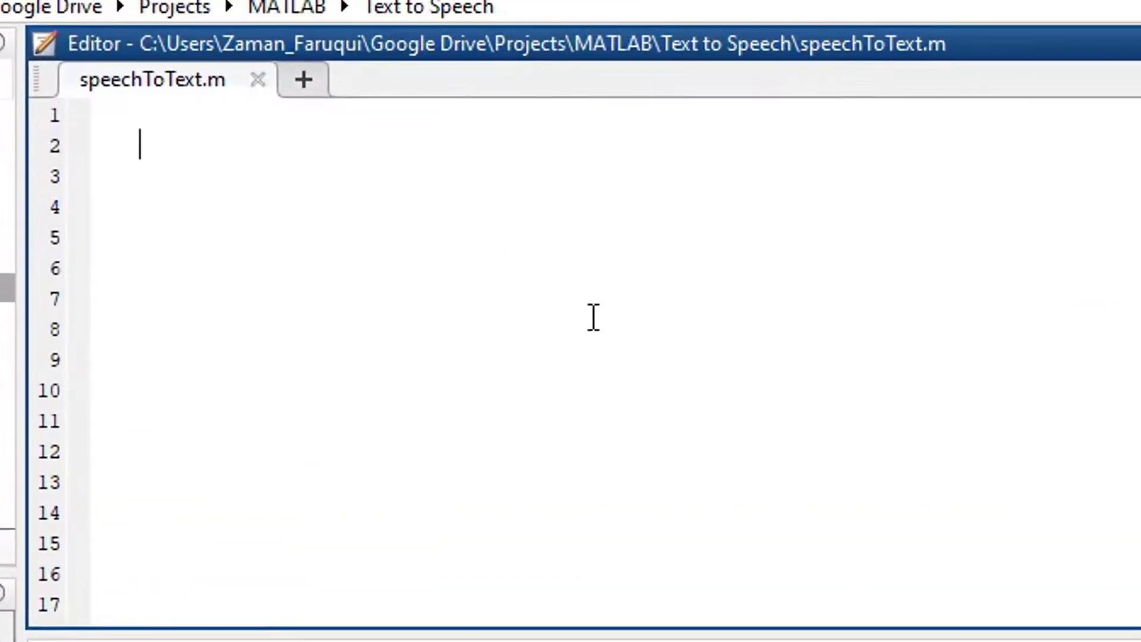
- Add lines loading alexnet into neural_Network and imread('airliner.jpg') into load_Image
type("neural_Network = alexnet;")
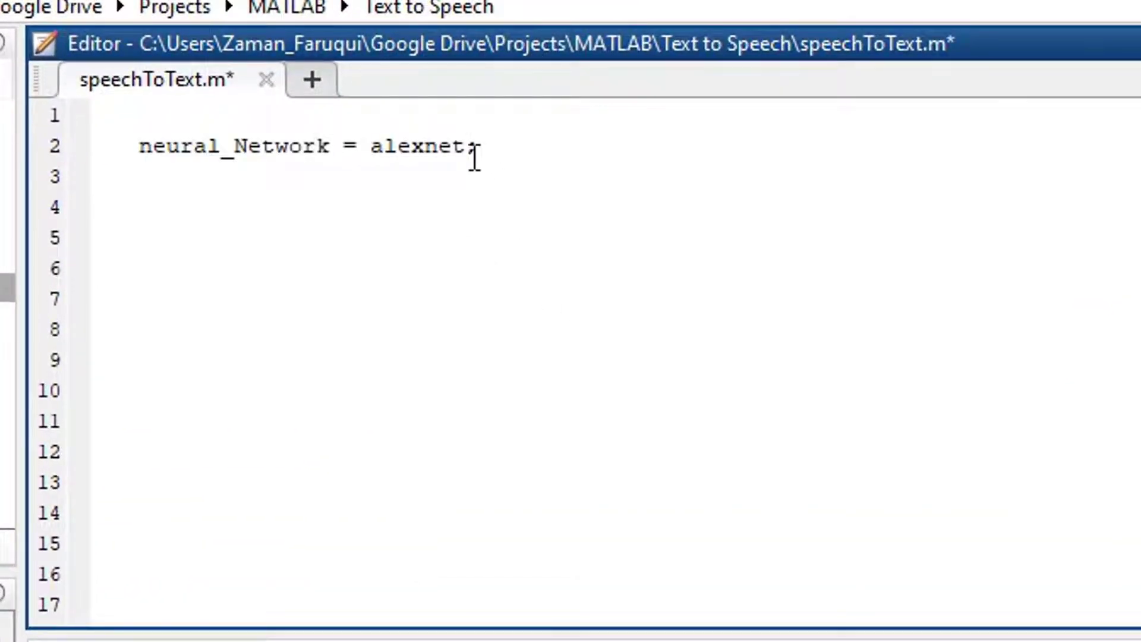
double_click(418, 146)
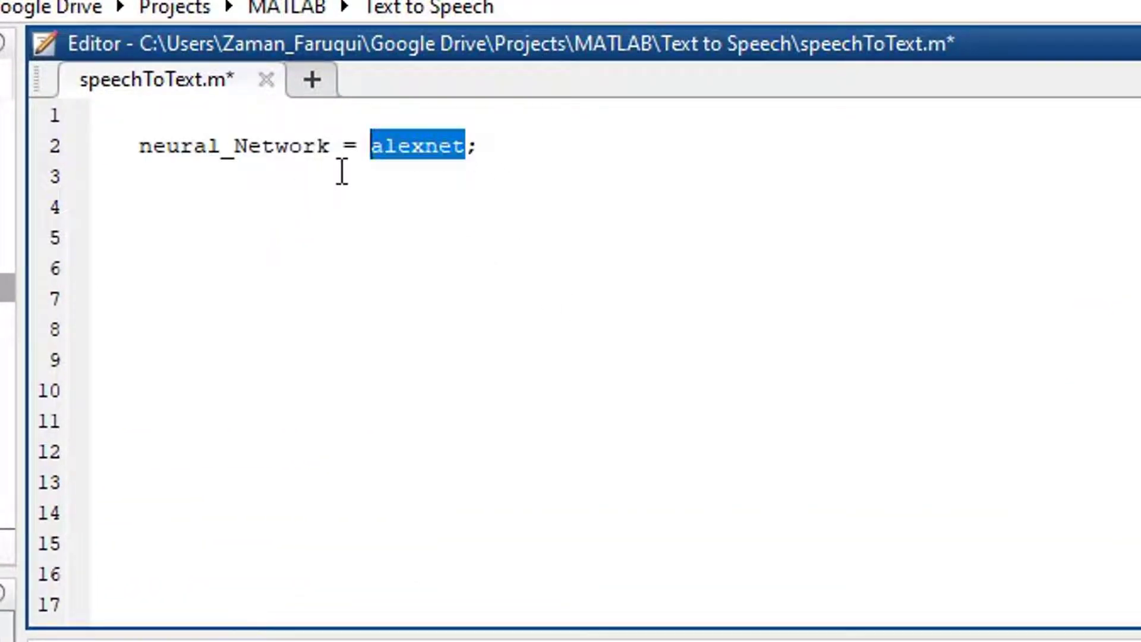
mouse_move(336, 147)
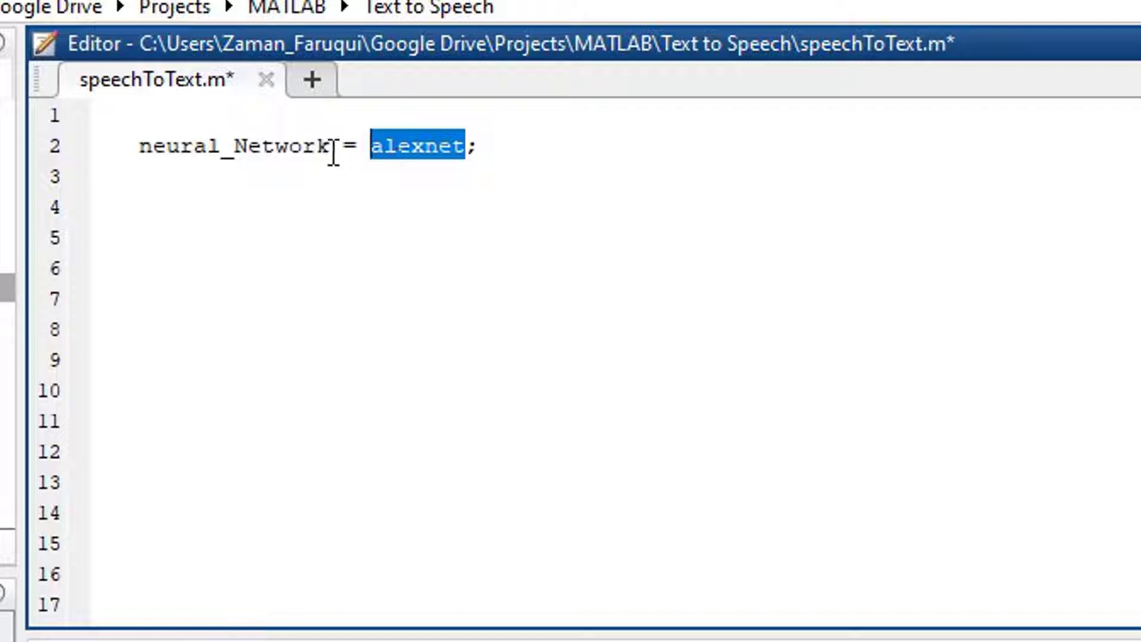
double_click(232, 145)
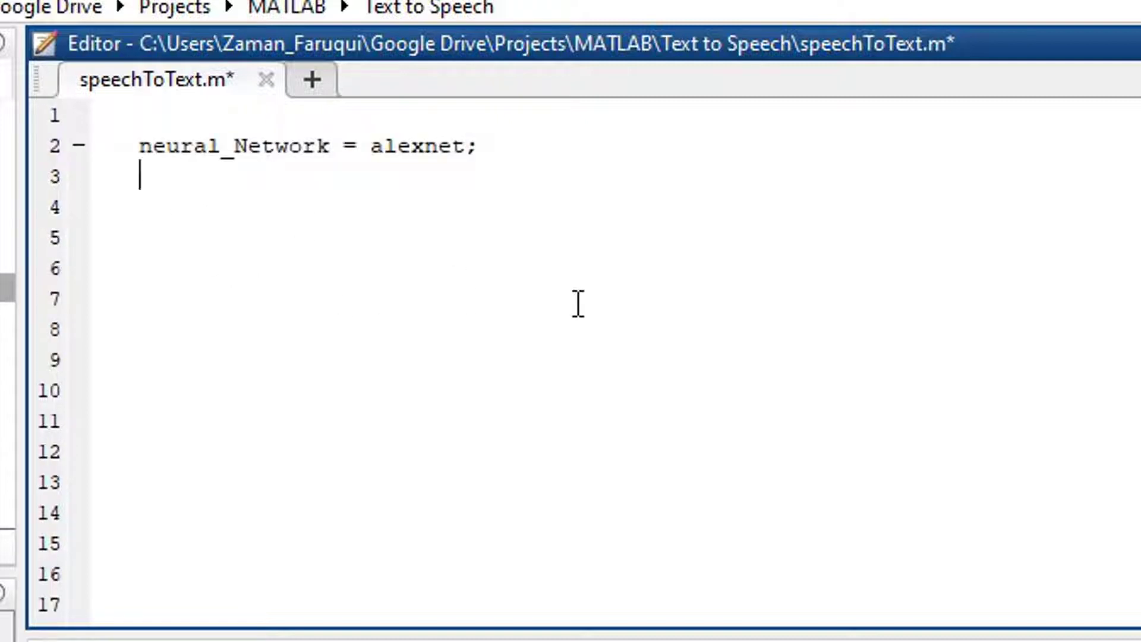
type("load_Image = imread('airliner.jpg');")
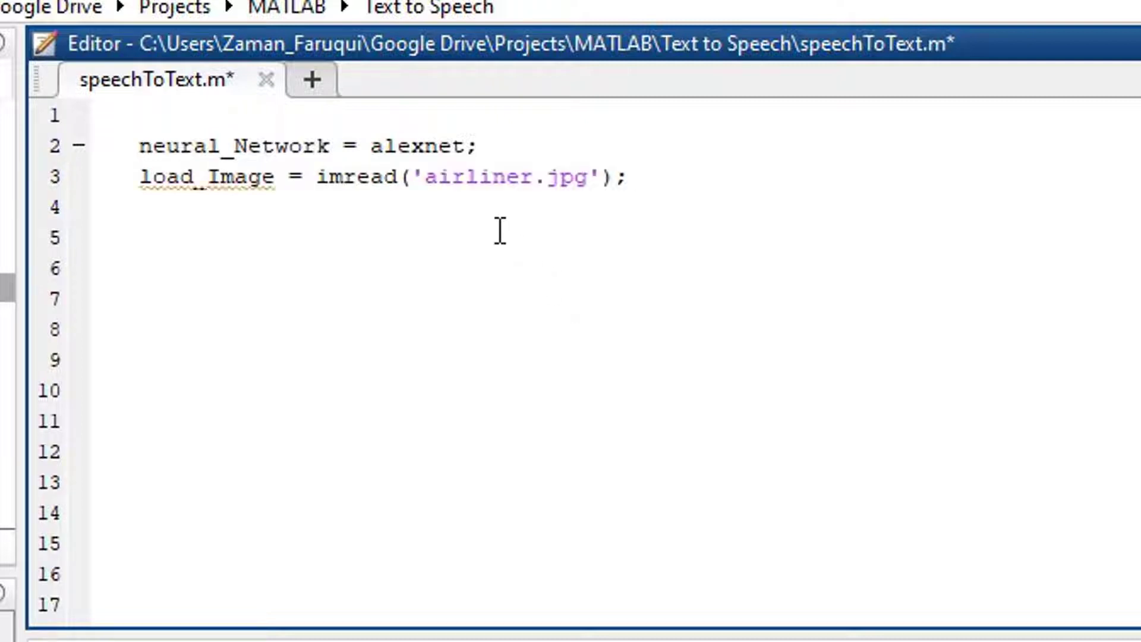
double_click(507, 177)
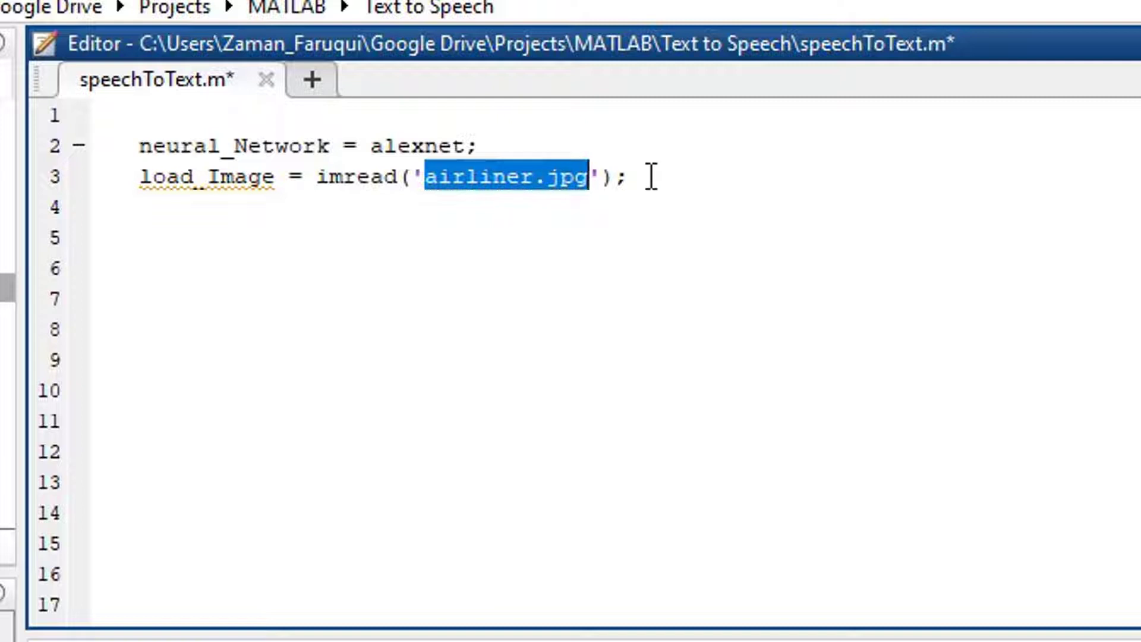
left_click(478, 317)
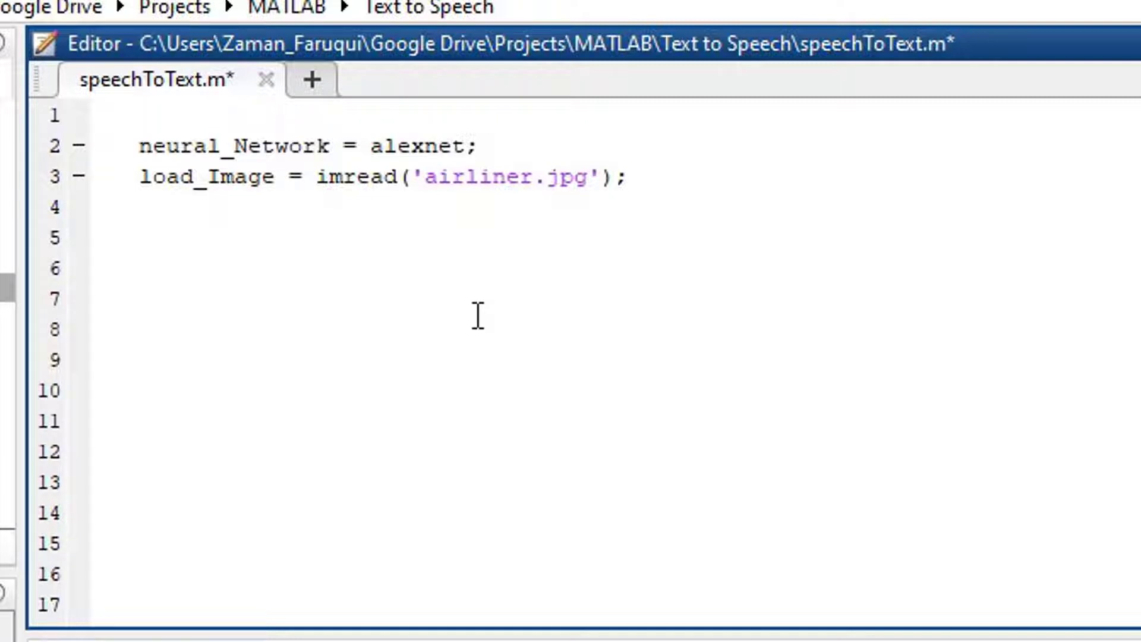
- Resize load_Image to [227,227] as candidate_Image and classify it with neural_Network
type("candidate_Image = imresize(load_Image,[227,227]);")
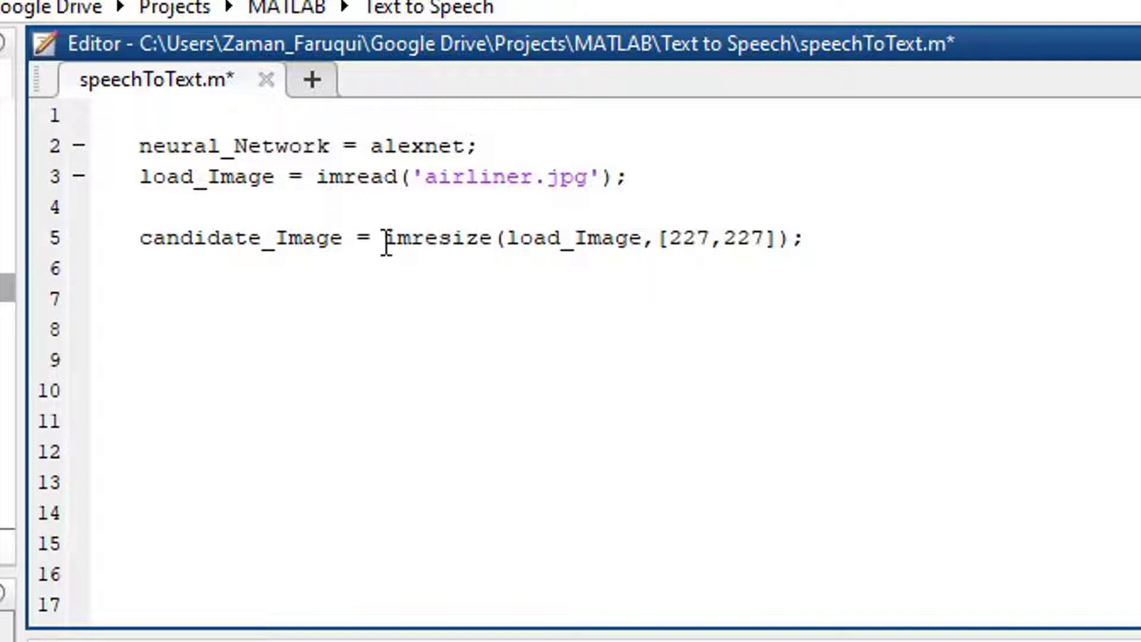
double_click(436, 238)
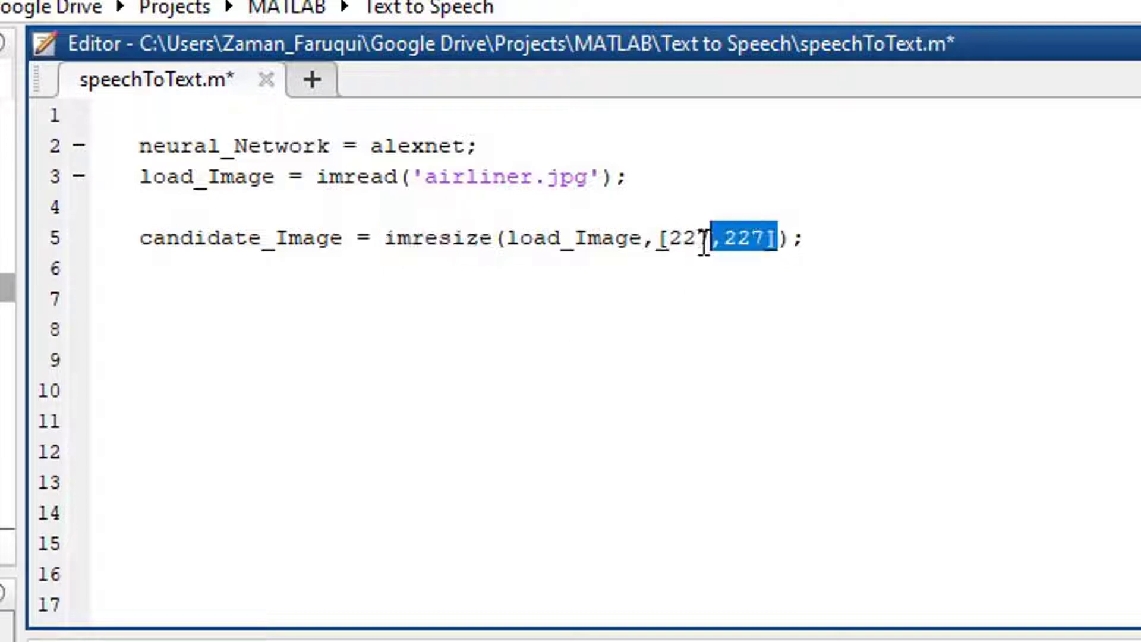
left_click(641, 239)
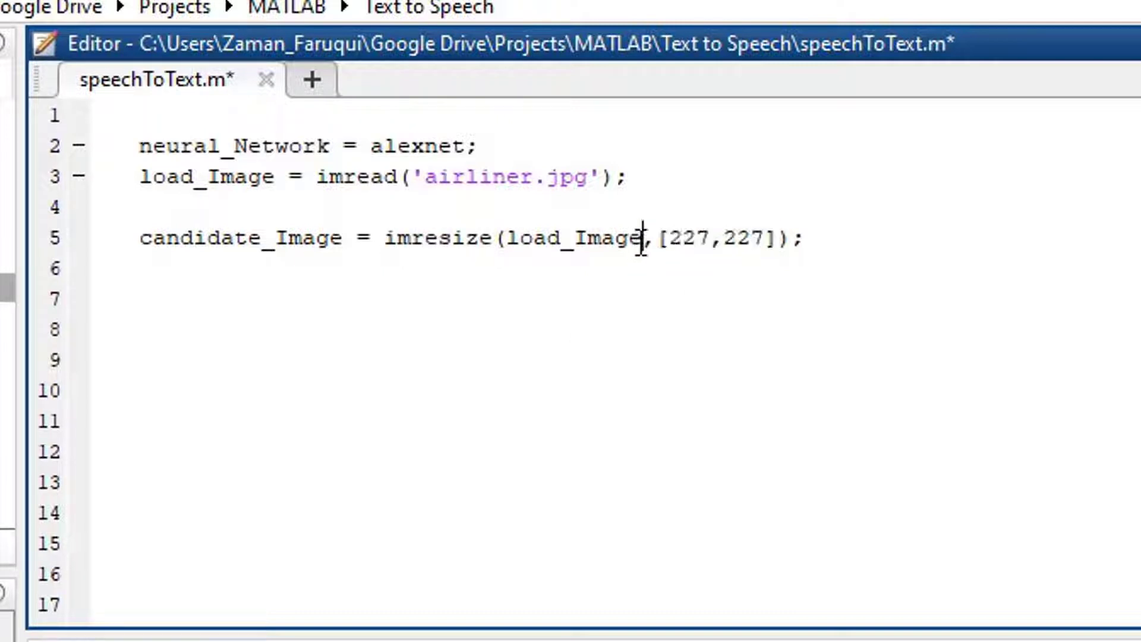
double_click(574, 238)
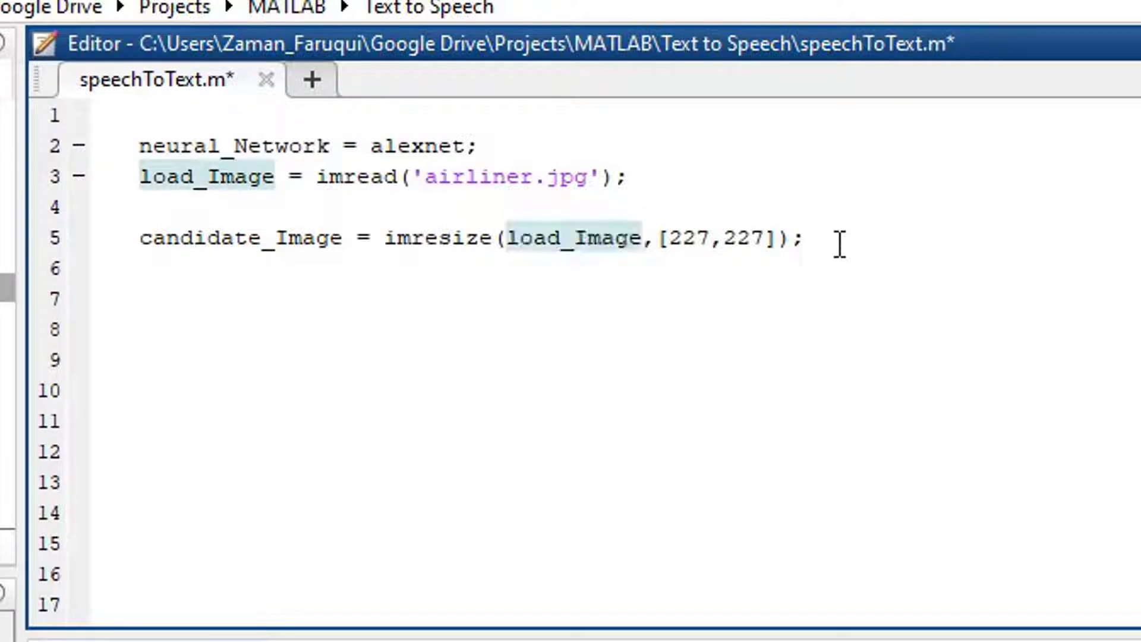
left_click(839, 245)
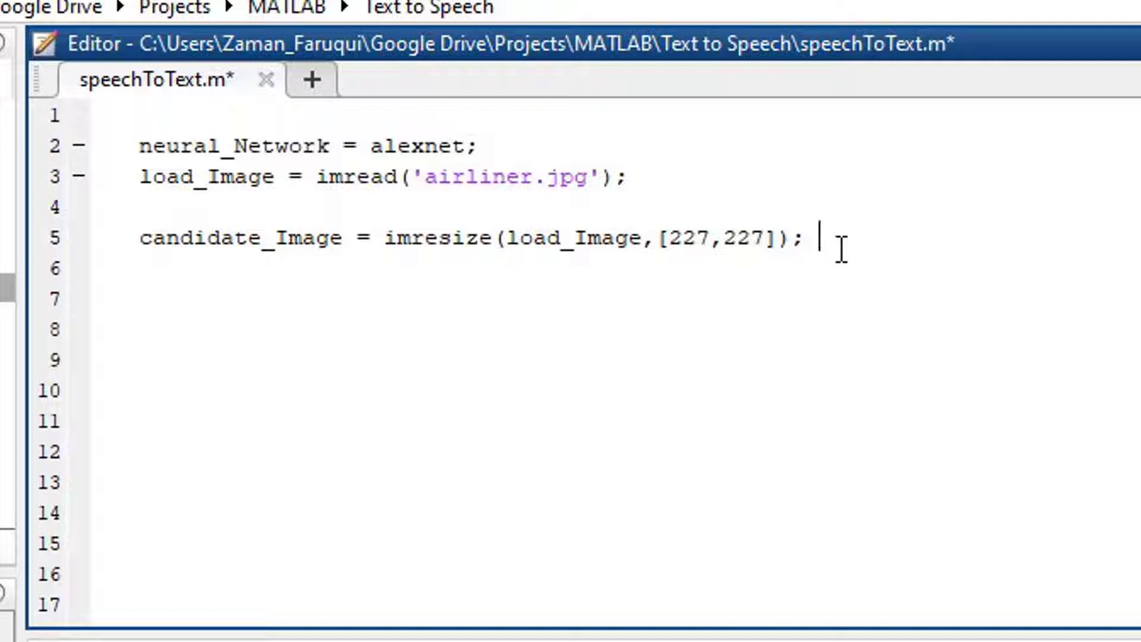
mouse_move(860, 414)
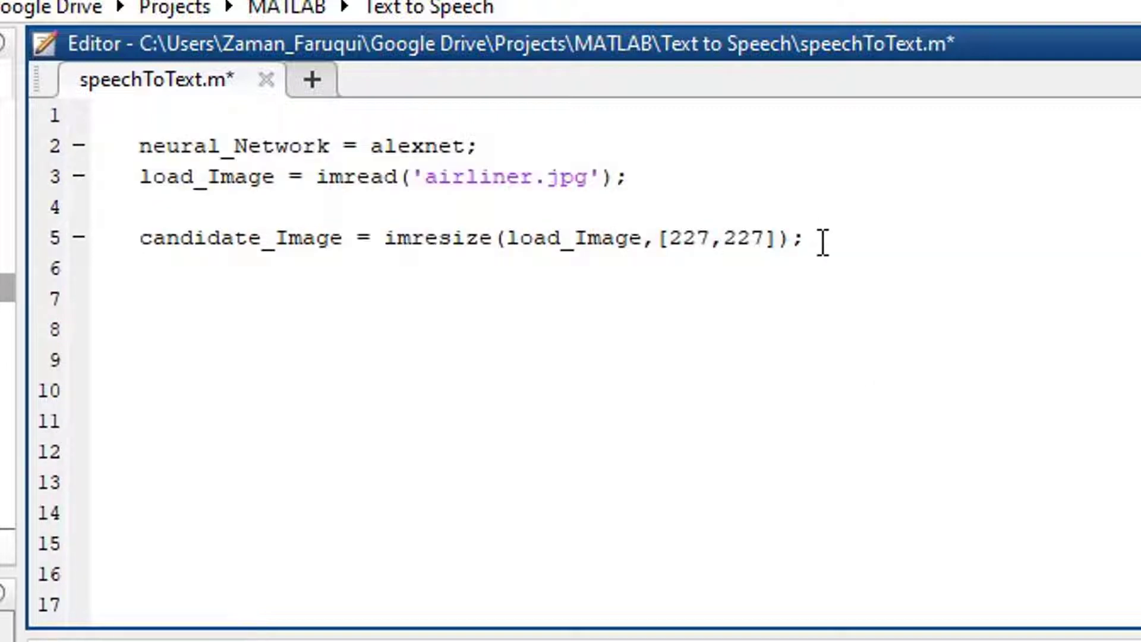
type("classify(neural_Network, candidate_Image);")
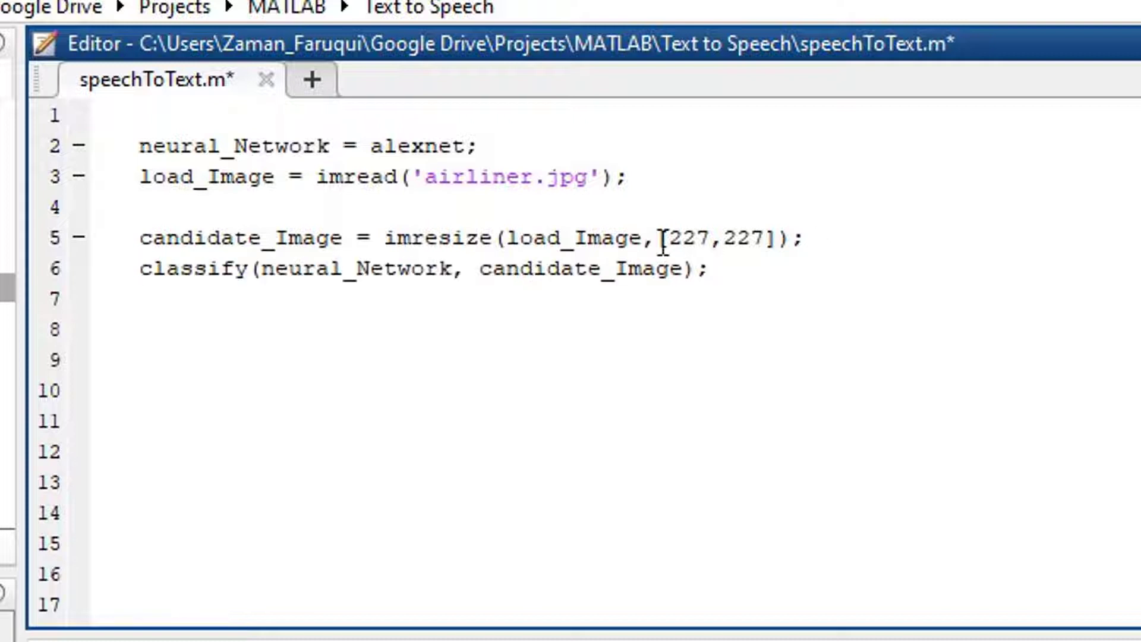
double_click(191, 269)
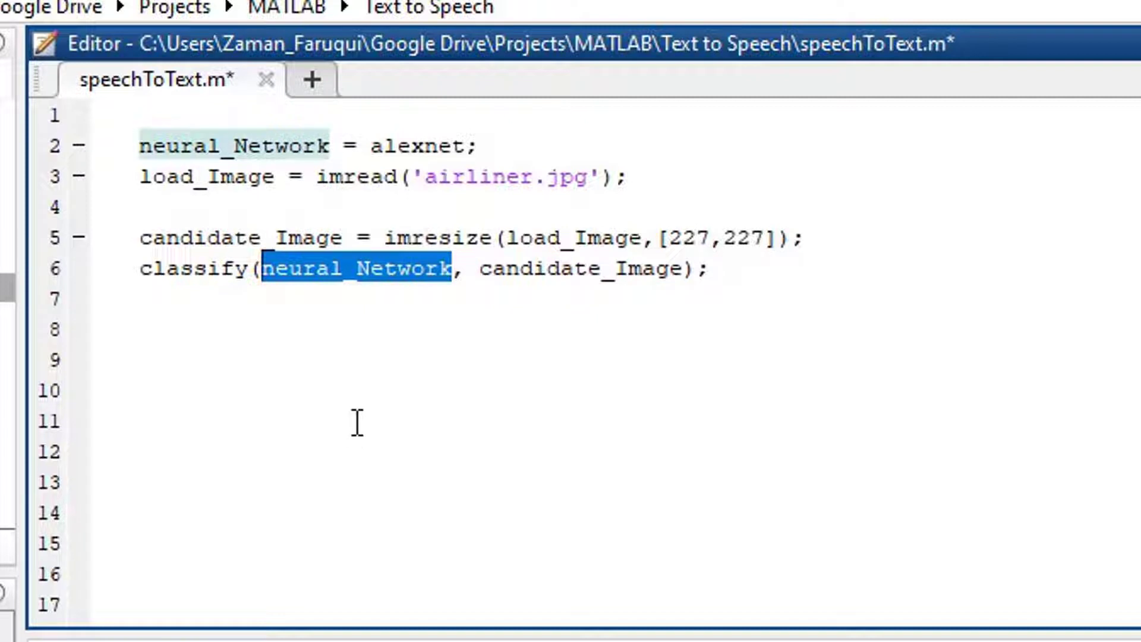
mouse_move(570, 309)
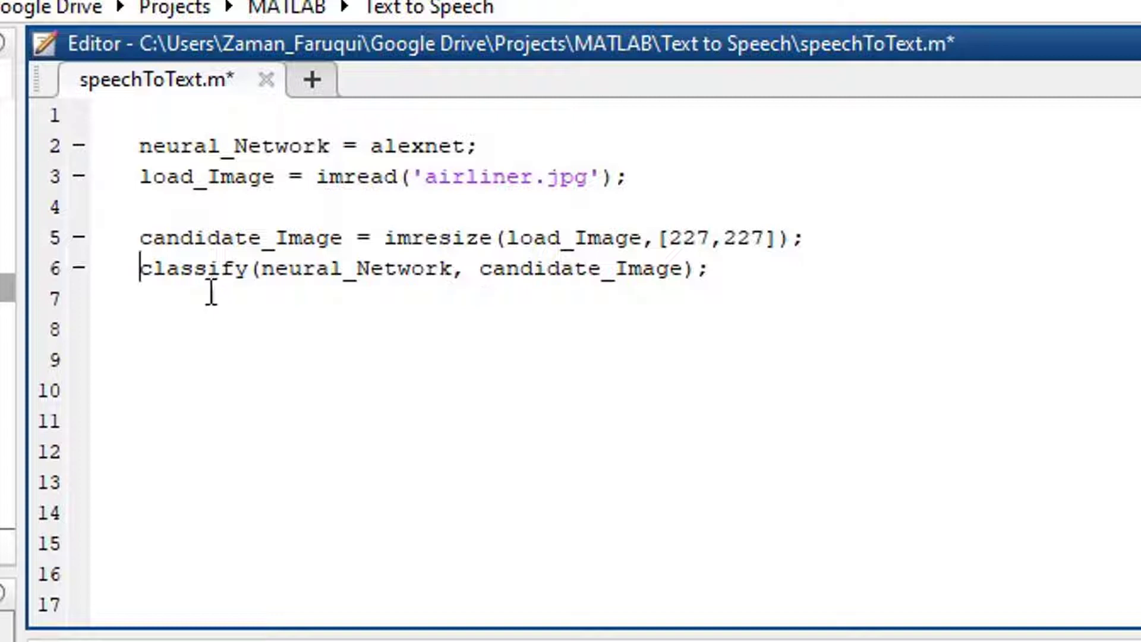
- Assign the classify result to label and add image(candidate_Image); to display it
type("label =")
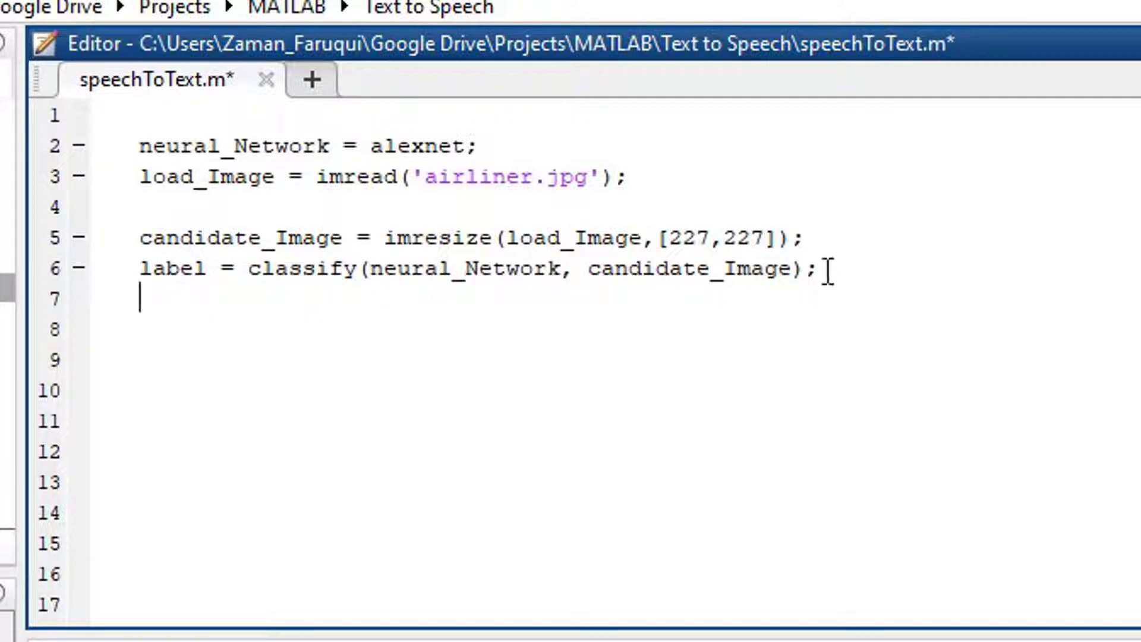
double_click(171, 268)
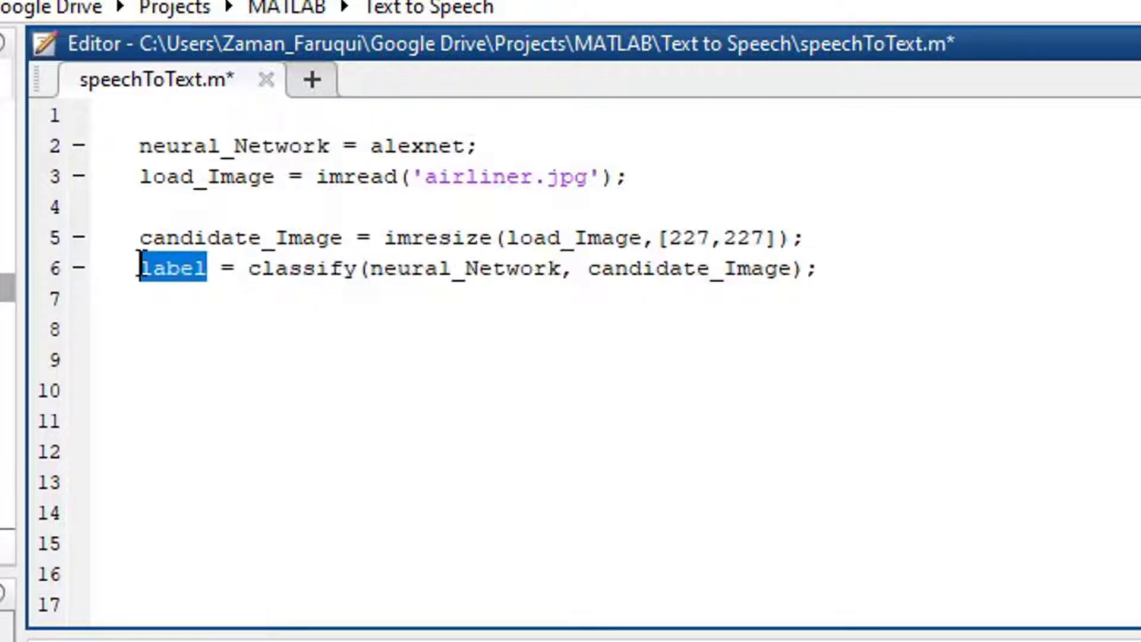
type("image(candidate_Image);")
left_click(271, 360)
type("title(char(label));")
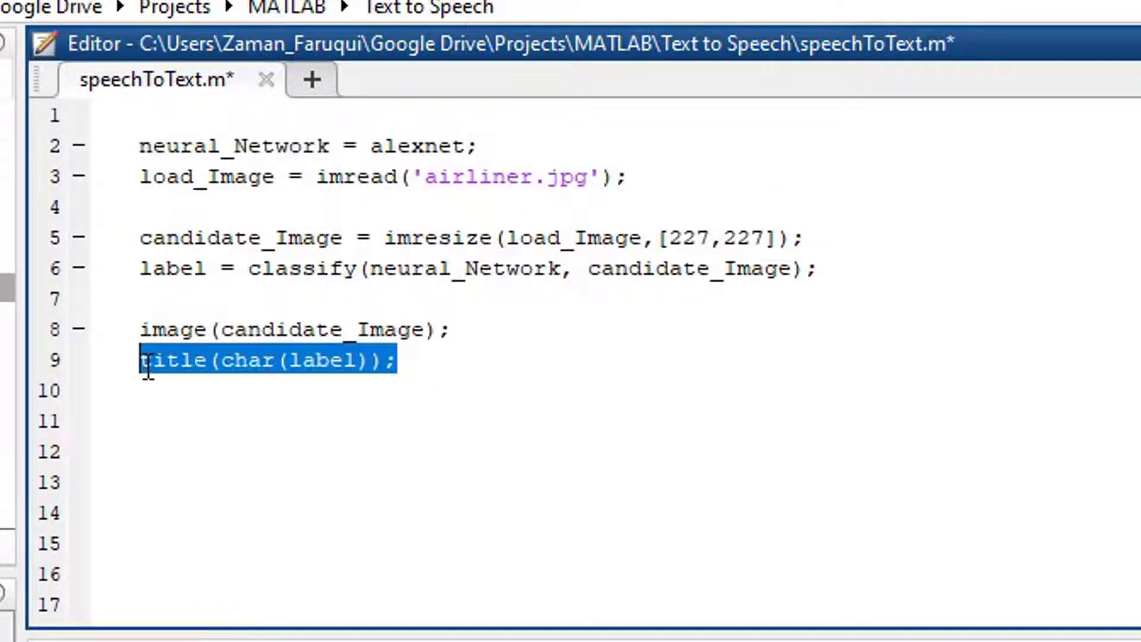
mouse_move(287, 468)
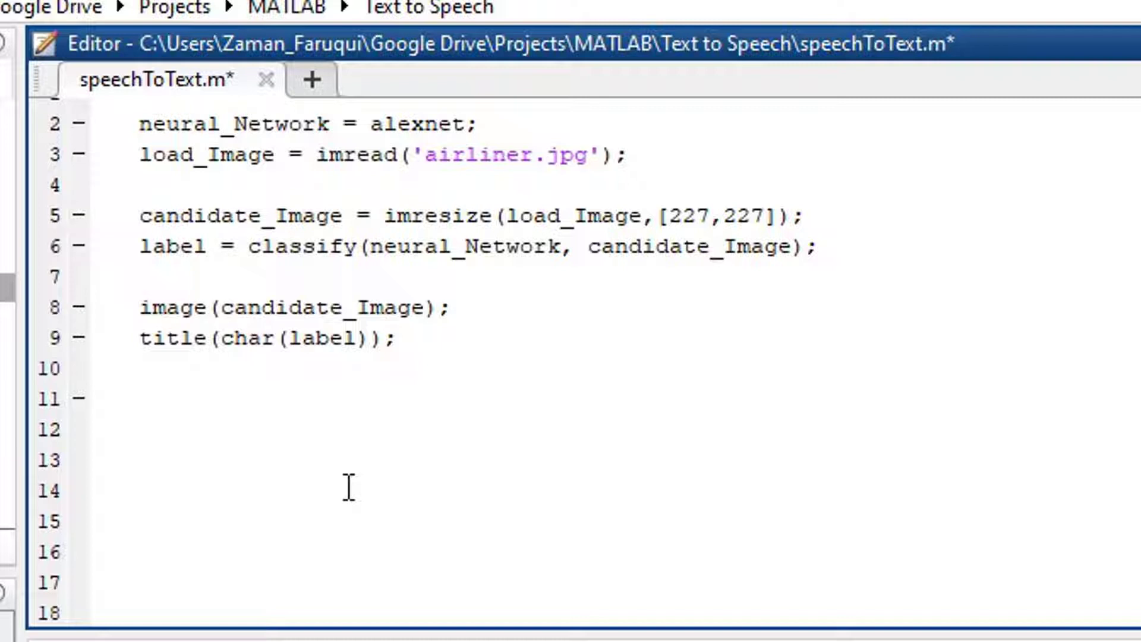
- Add object_Name = char(label); and NET.addAssembly('System.Speech'); to the script
left_click(139, 398)
type("object_Name = char(label);")
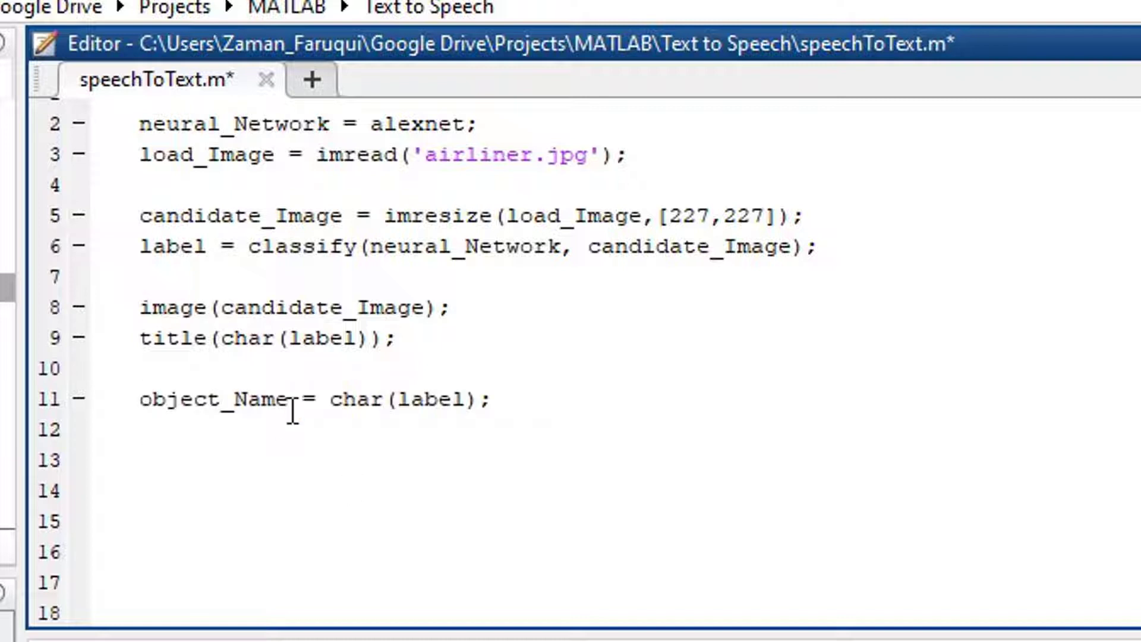
double_click(211, 399)
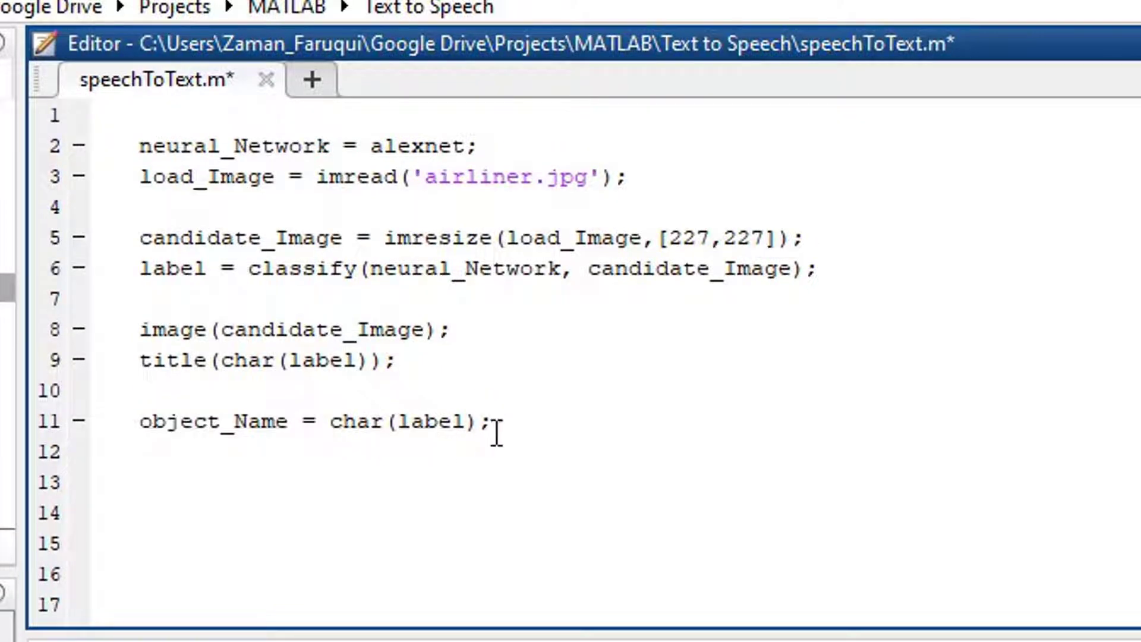
mouse_move(250, 431)
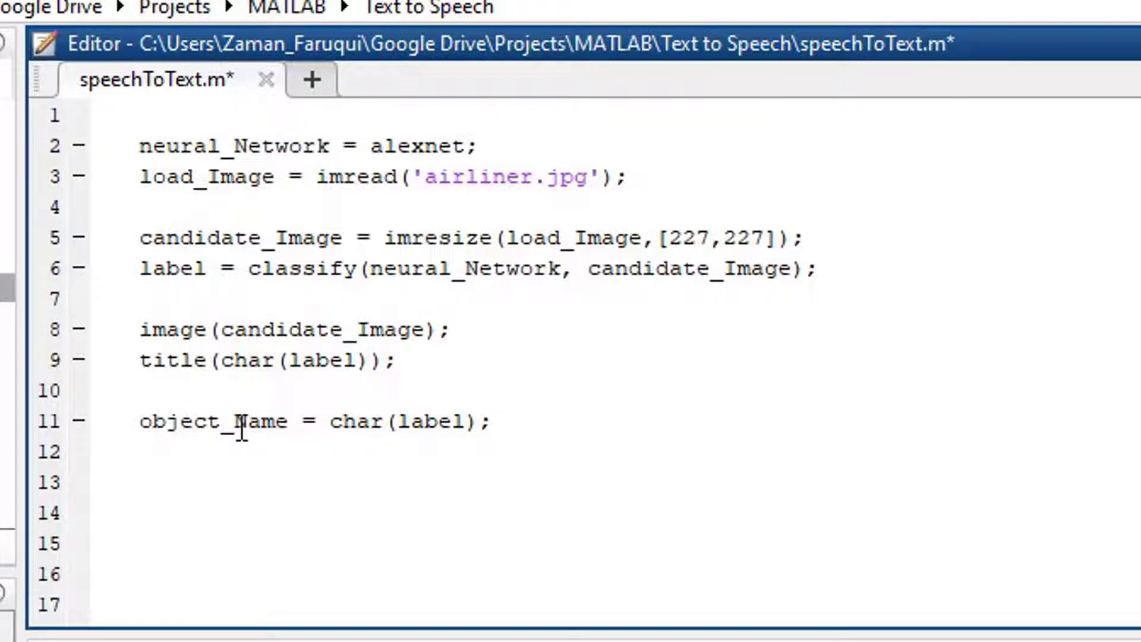
type("NET.addAssembly('System.Speech');")
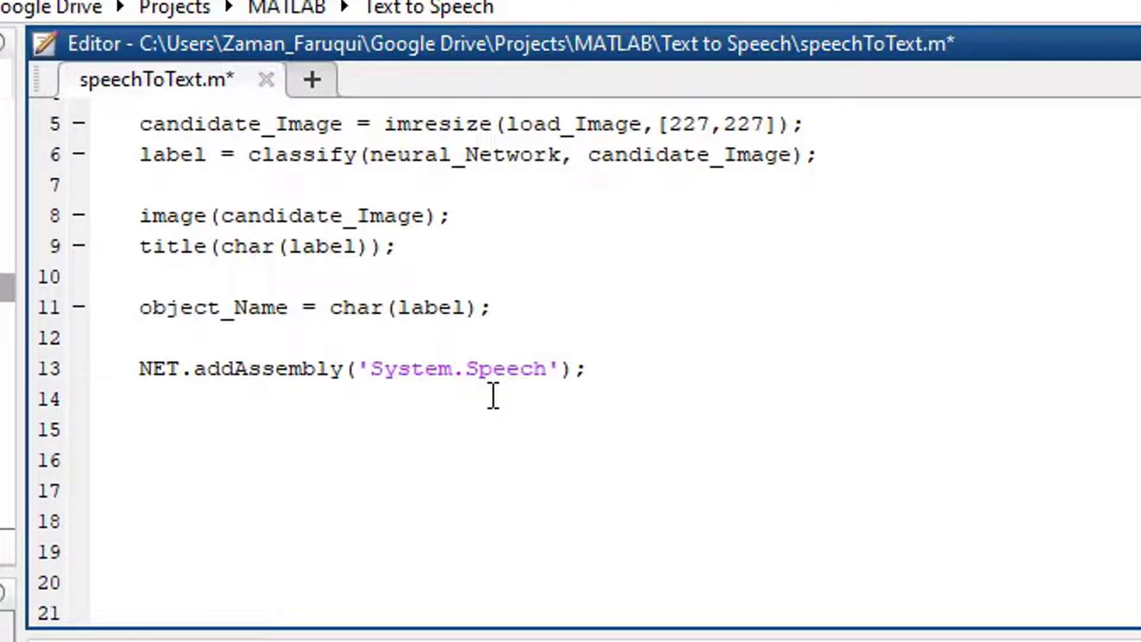
- Create obj as a System.Speech SpeechSynthesizer with Volume set to 100
left_click(589, 369)
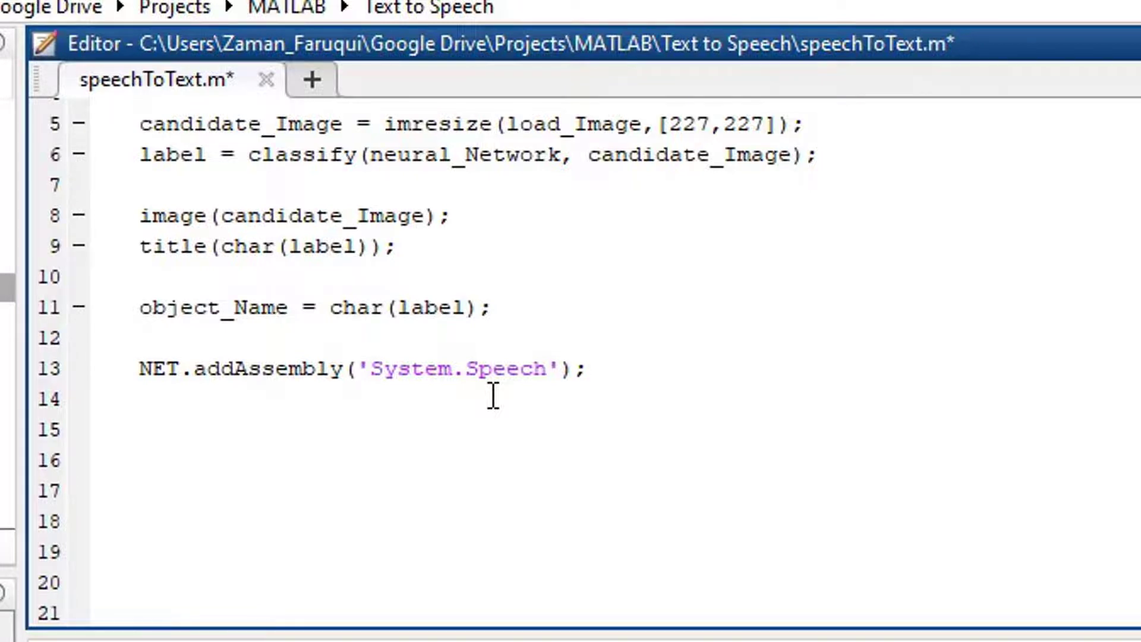
type("obj = System.Speech.Synthesis.SpeechSynthesizer;")
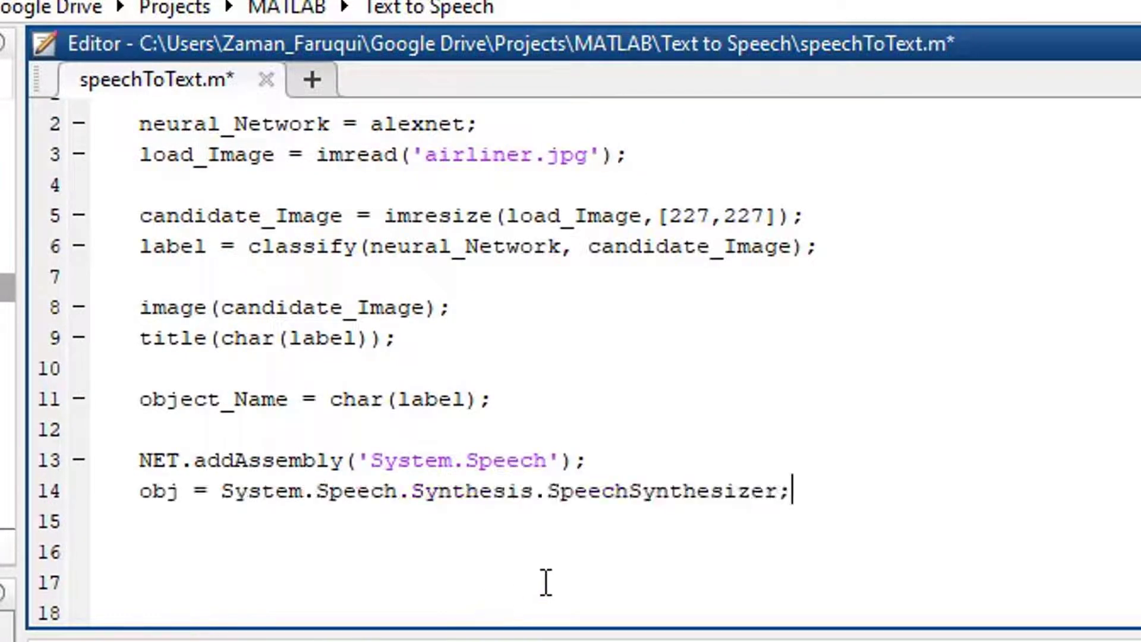
mouse_move(665, 526)
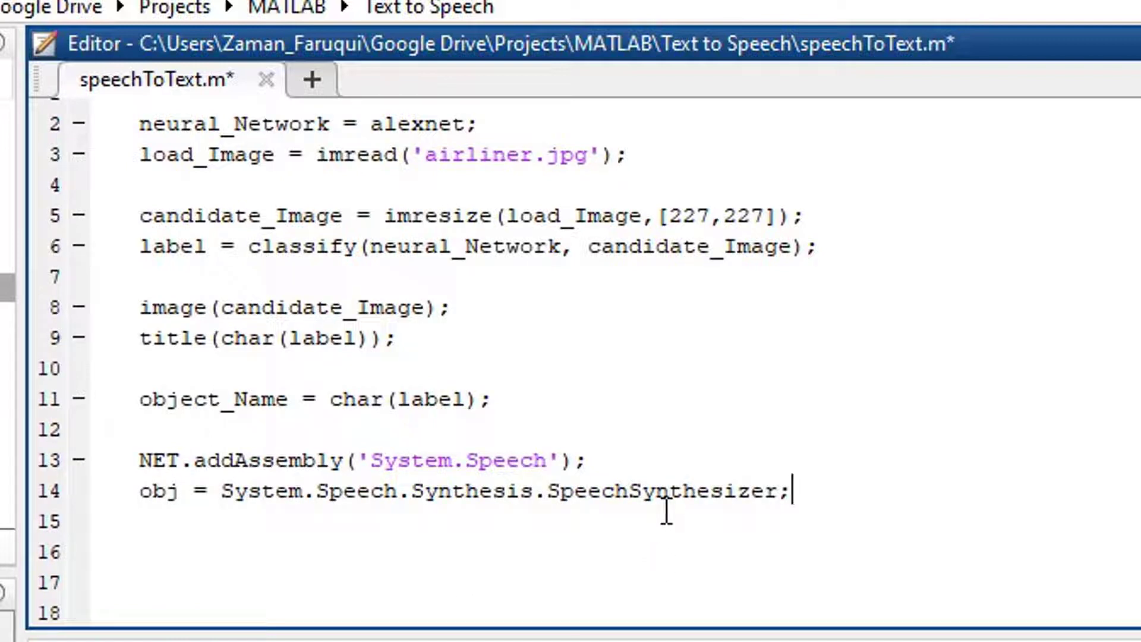
mouse_move(746, 545)
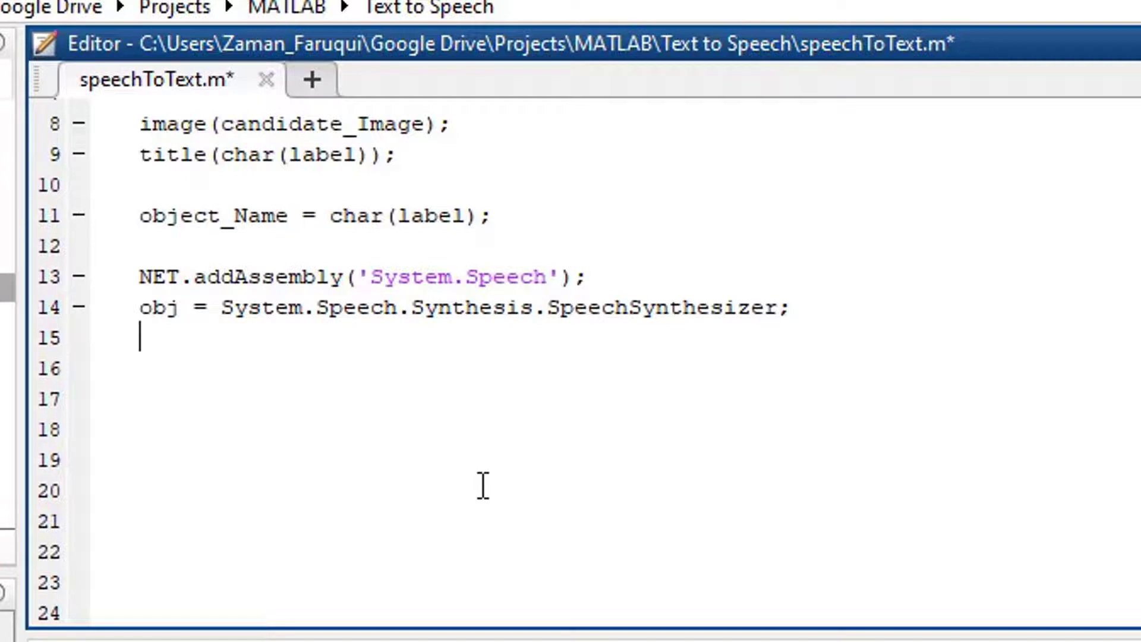
type("obj.Volume = 100;")
left_click(615, 367)
type("Speak(obj, object_Name);")
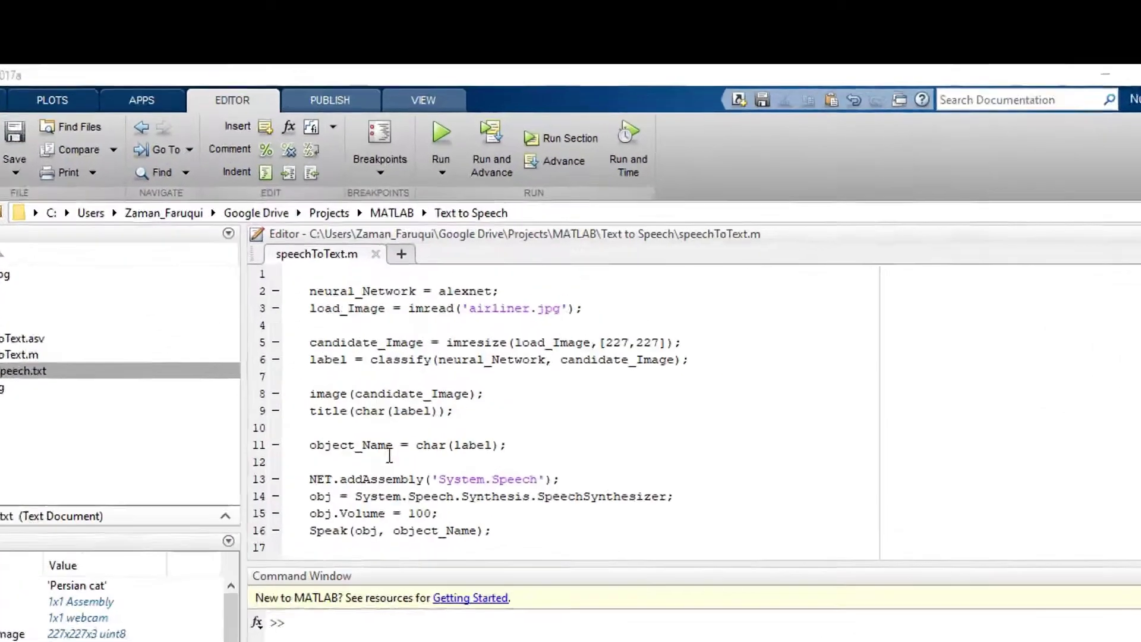
- Run the speechToText script
left_click(441, 132)
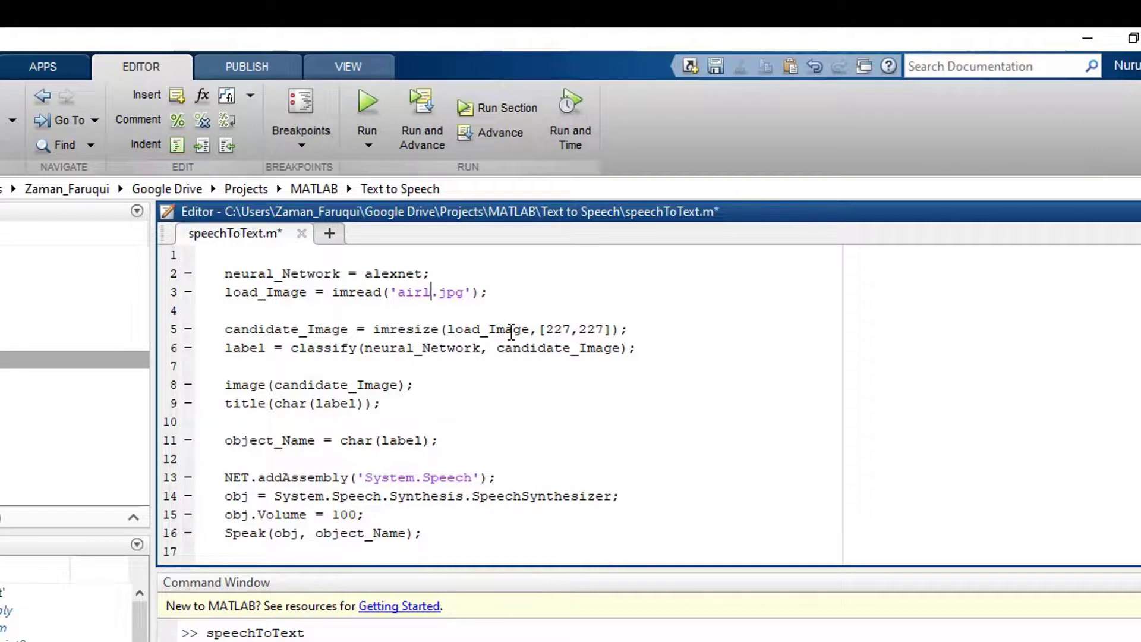
- Switch the image to 'lion.jpg', save and run, then close the lion figure
type("lion")
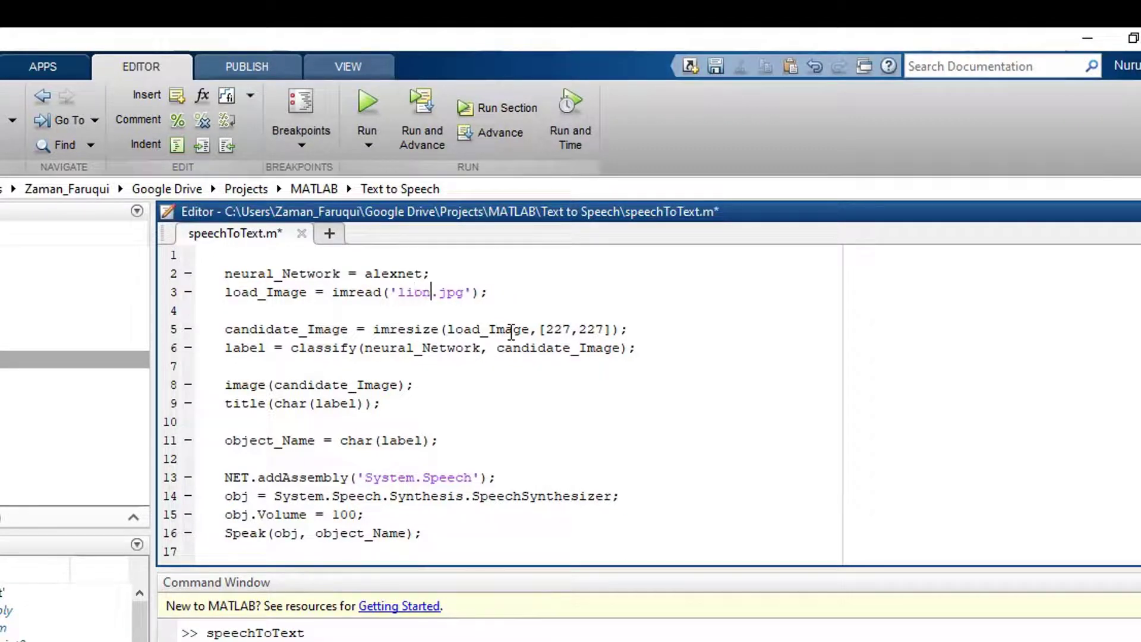
left_click(367, 104)
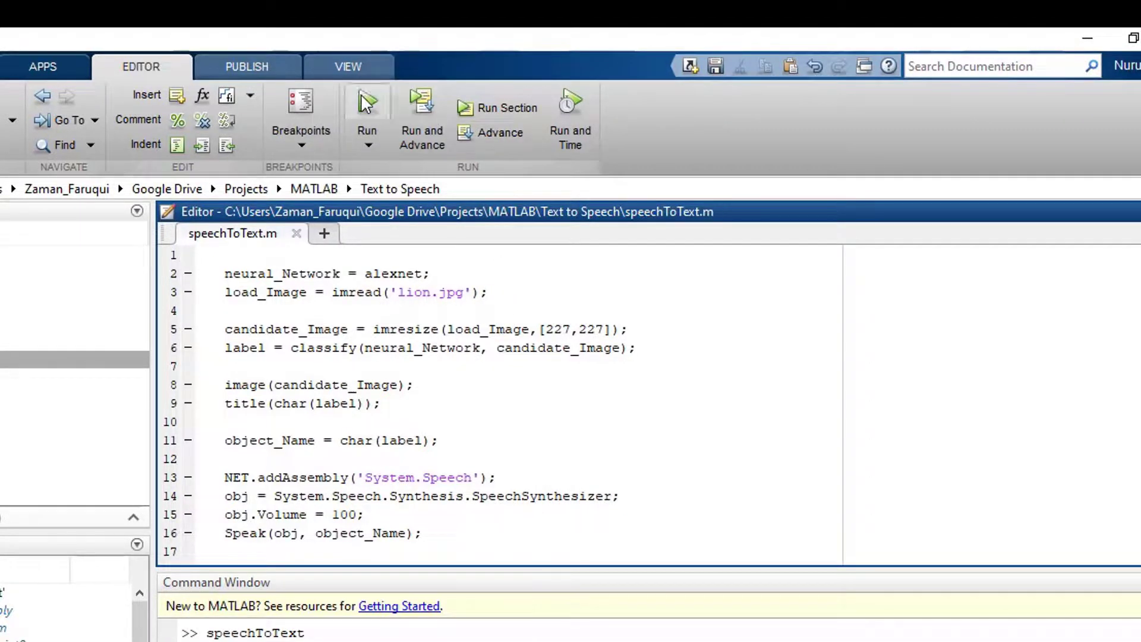
left_click(367, 104)
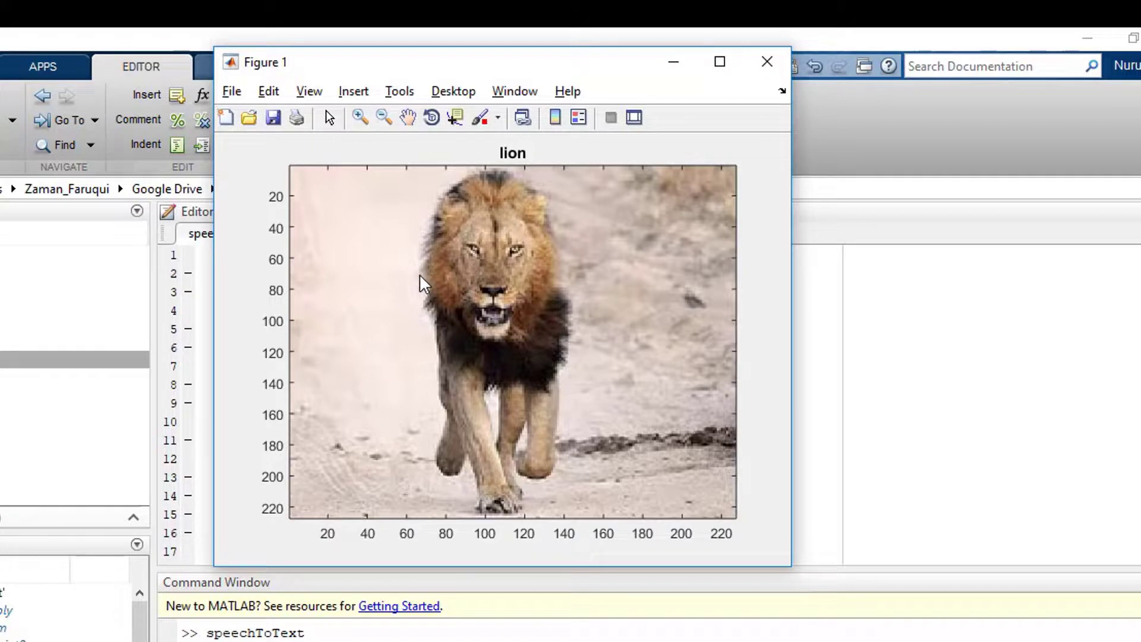
mouse_move(767, 62)
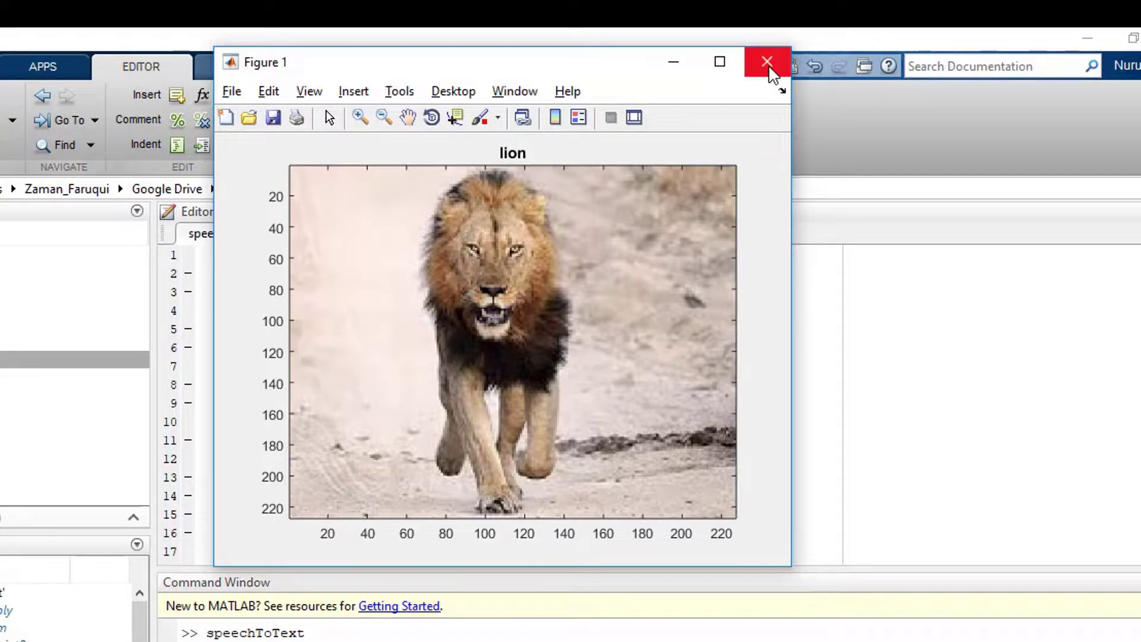
left_click(767, 61)
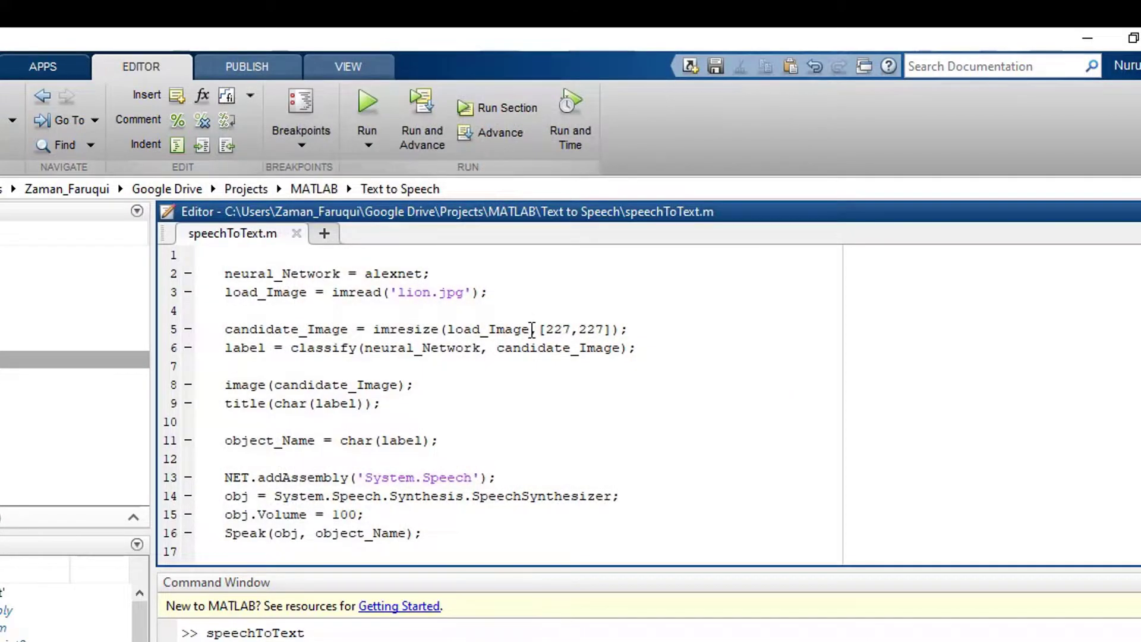